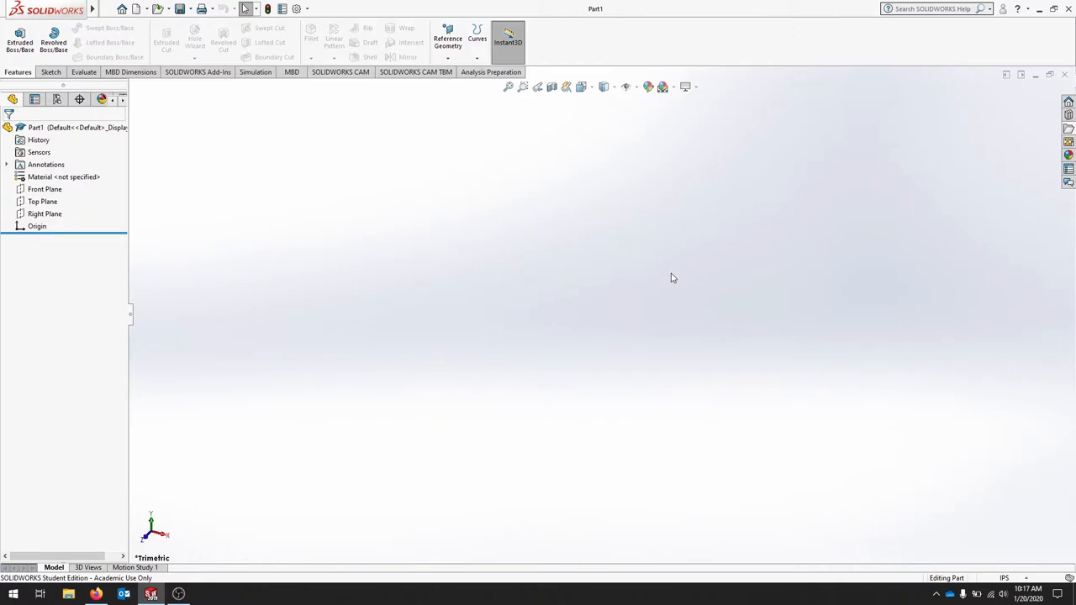
pyautogui.moveTo(181, 538)
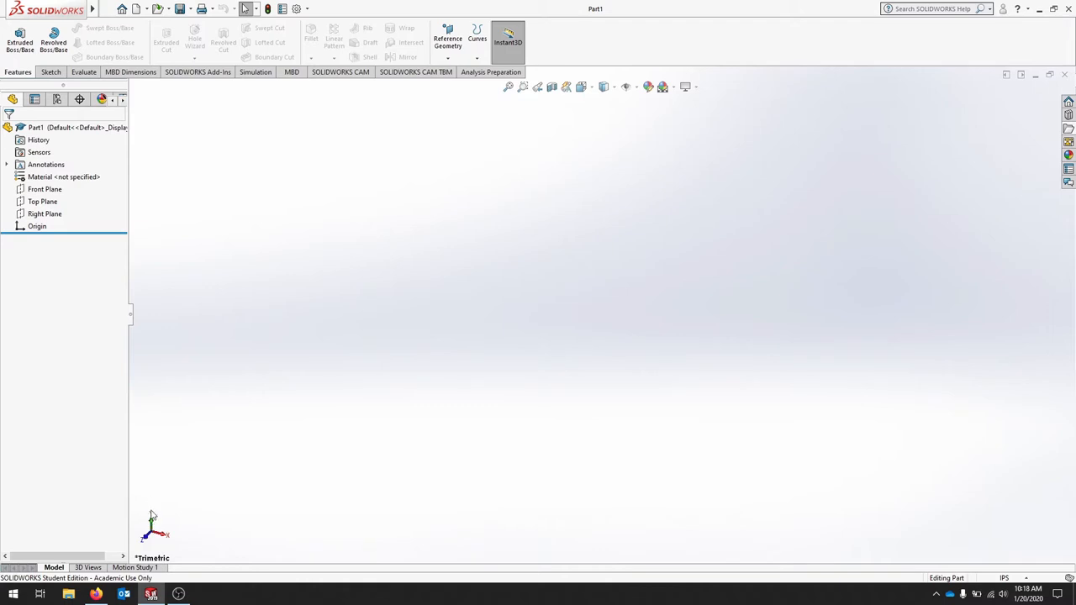
pyautogui.moveTo(161, 476)
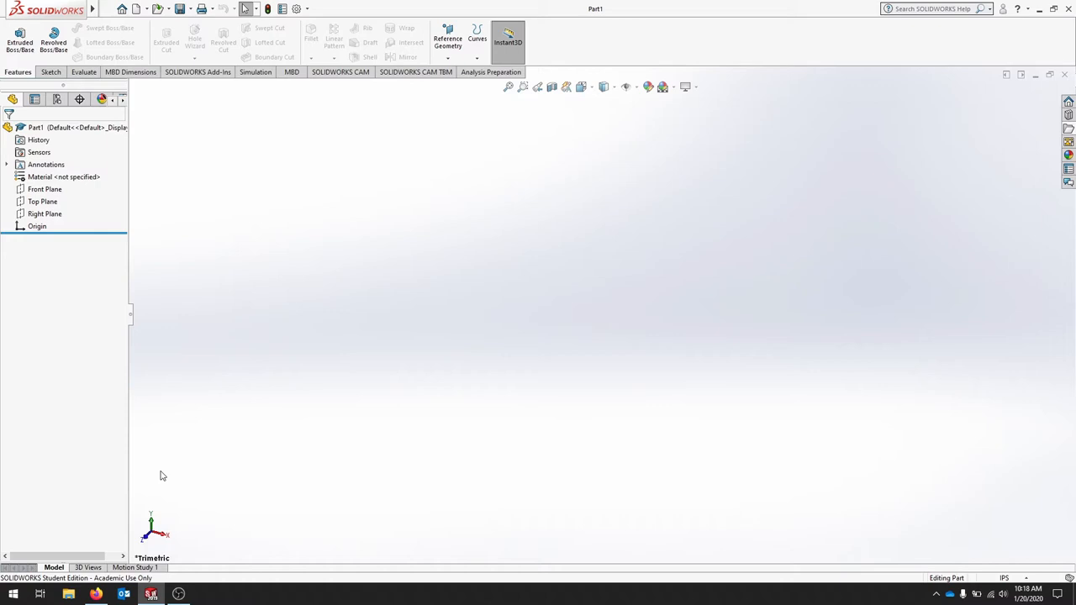
pyautogui.moveTo(159, 494)
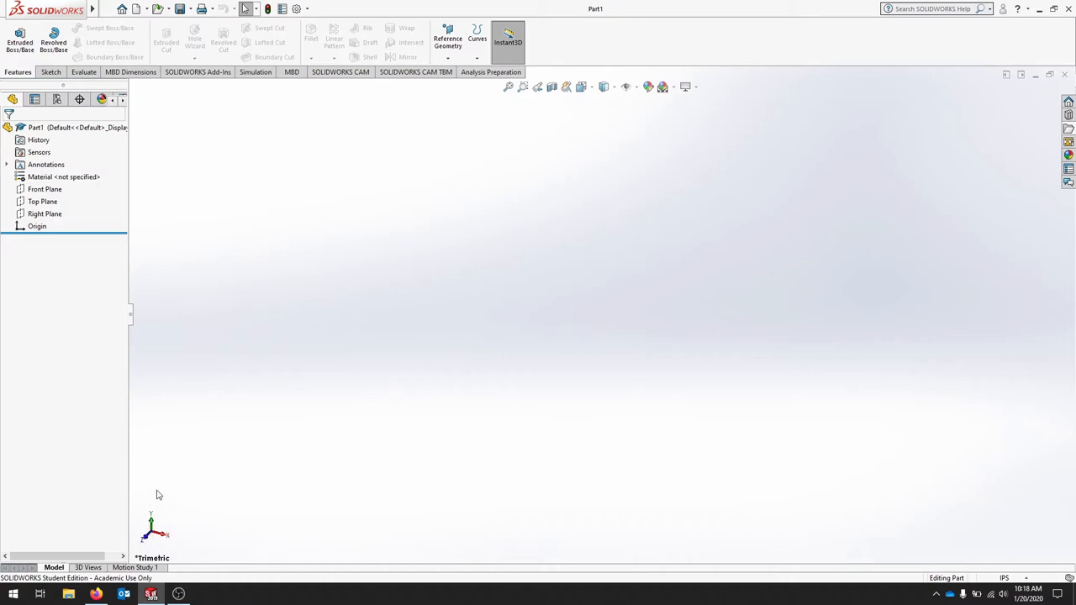
pyautogui.moveTo(158, 488)
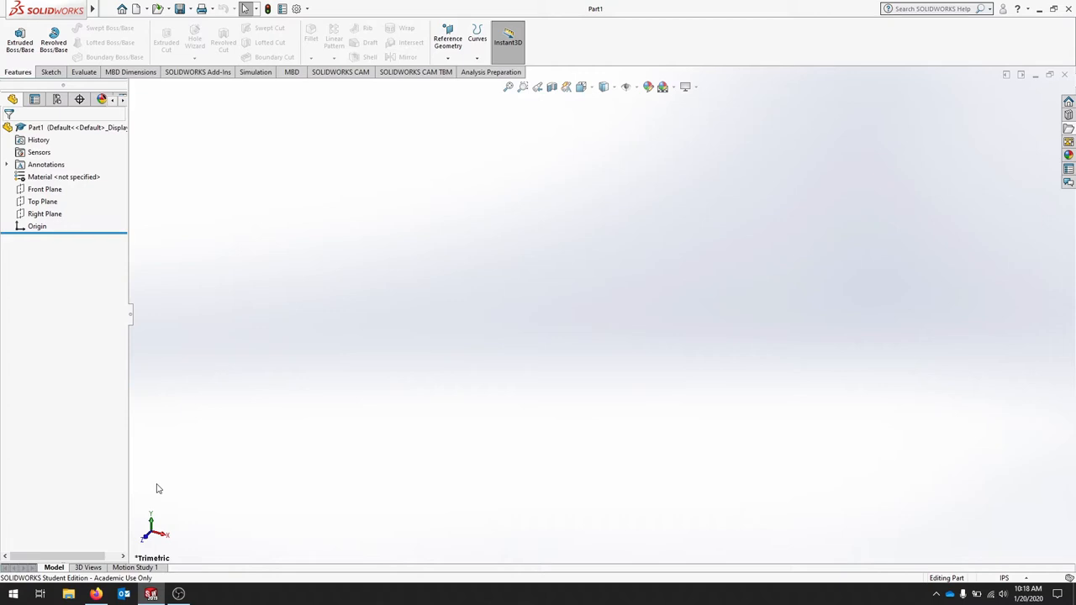
pyautogui.moveTo(525, 286)
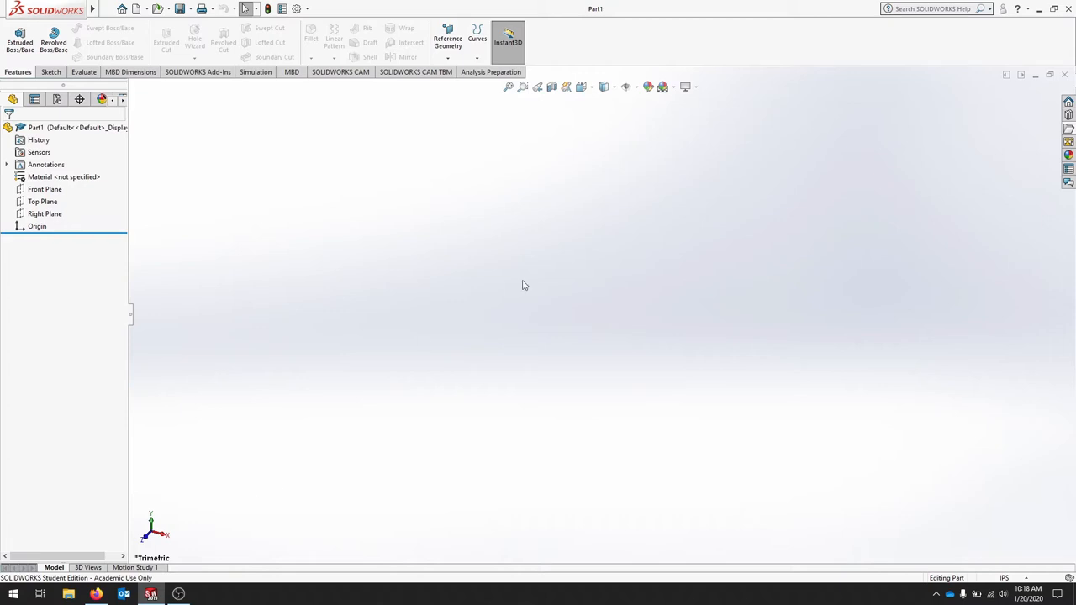
pyautogui.moveTo(176, 530)
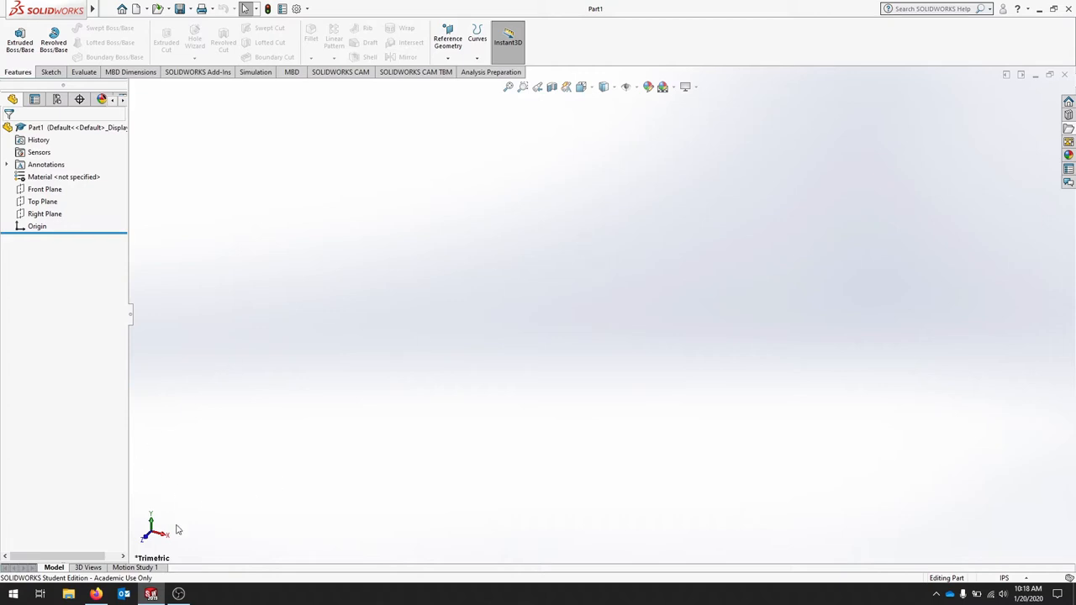
# View the Front Plane face-on with Normal To and bring up the full Orientation dialog
pyautogui.click(42, 188)
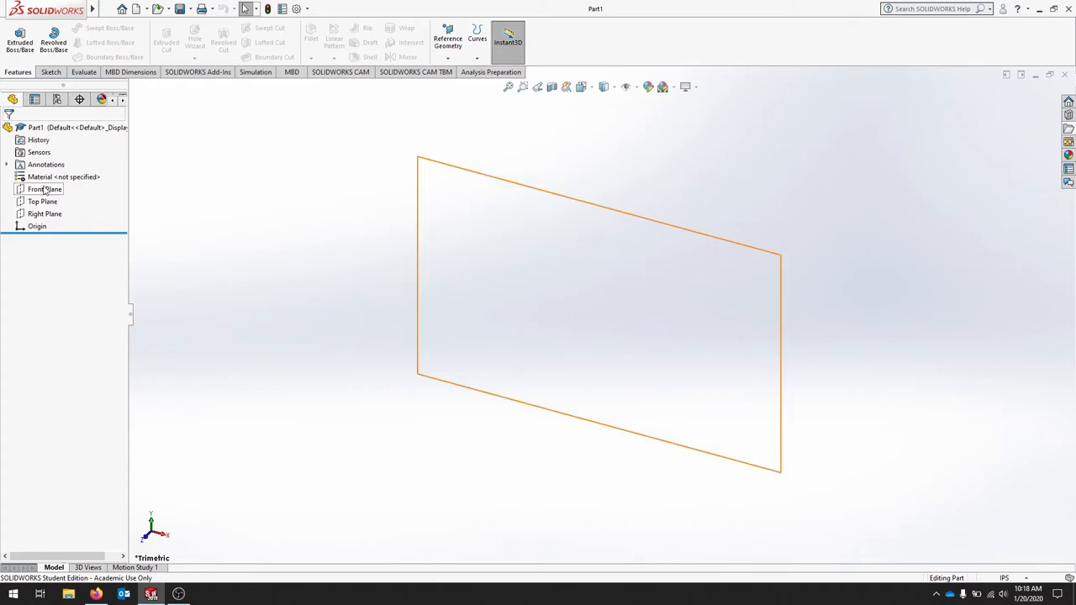
pyautogui.click(43, 188)
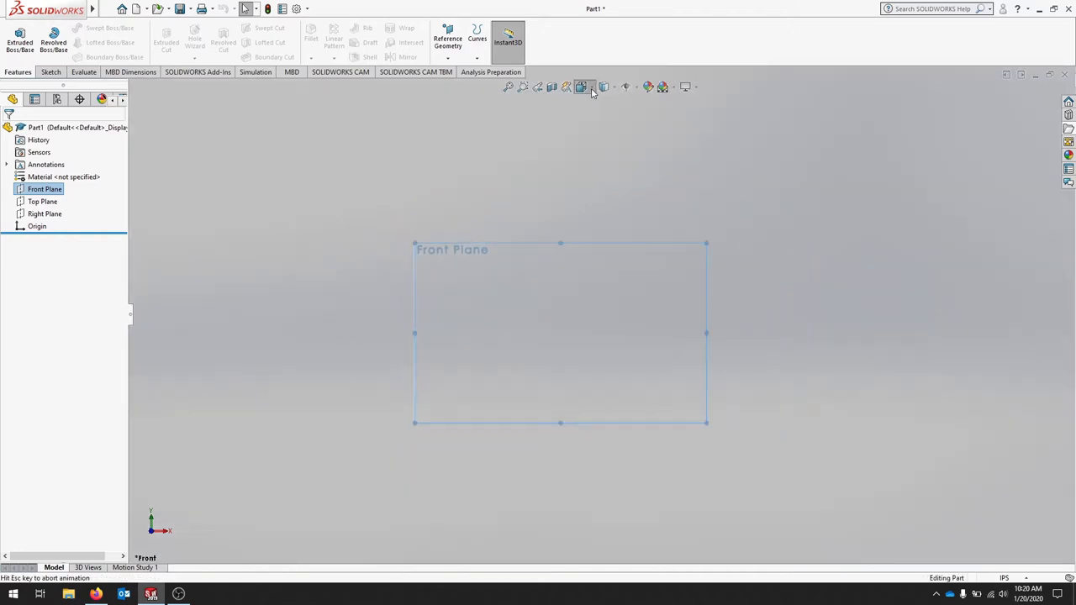
pyautogui.click(592, 87)
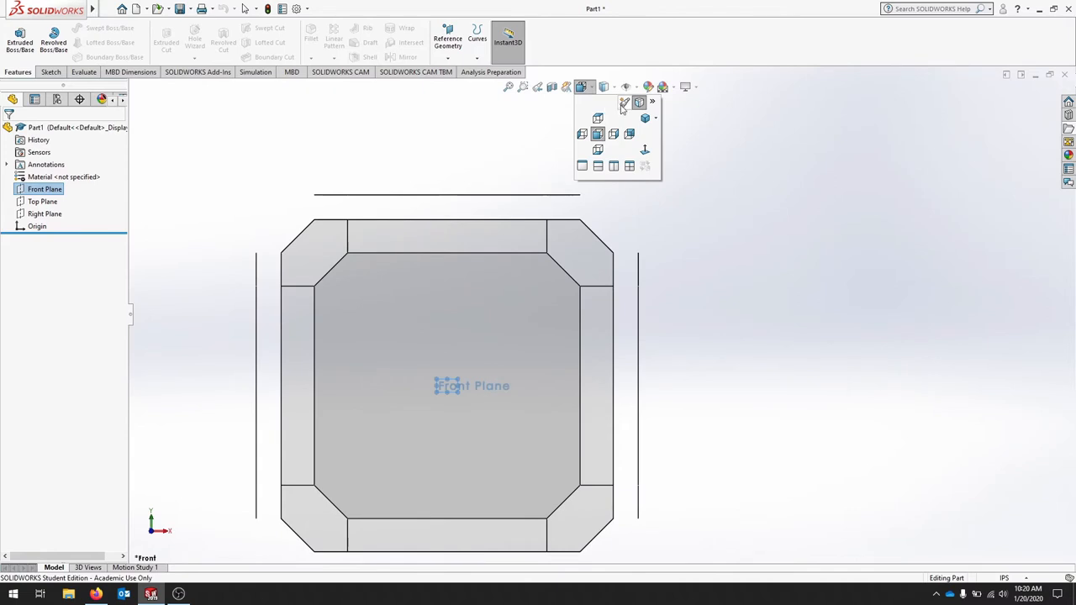
pyautogui.moveTo(639, 104)
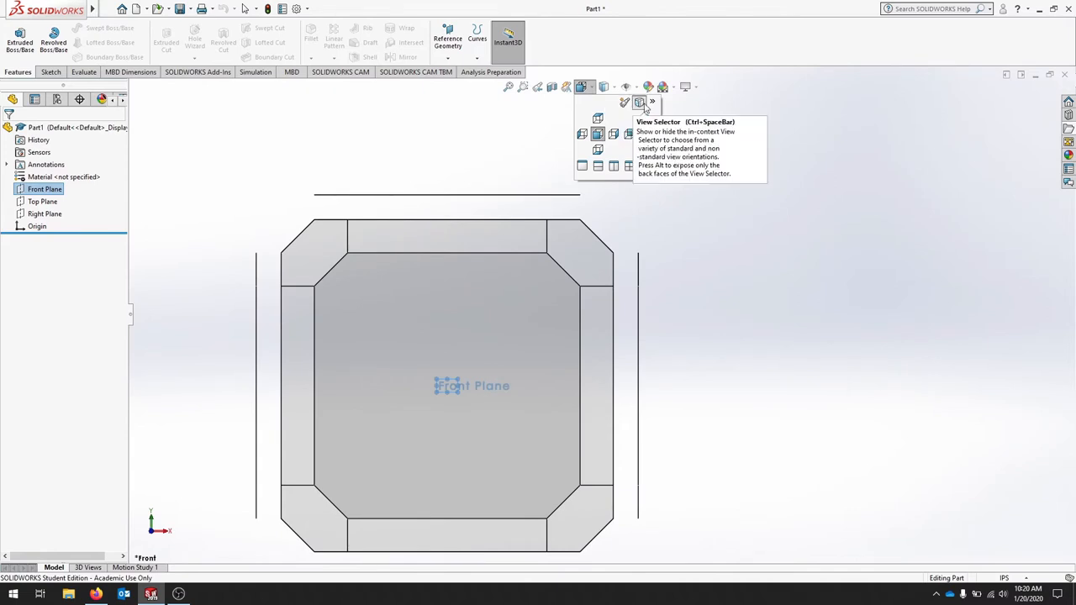
pyautogui.moveTo(652, 104)
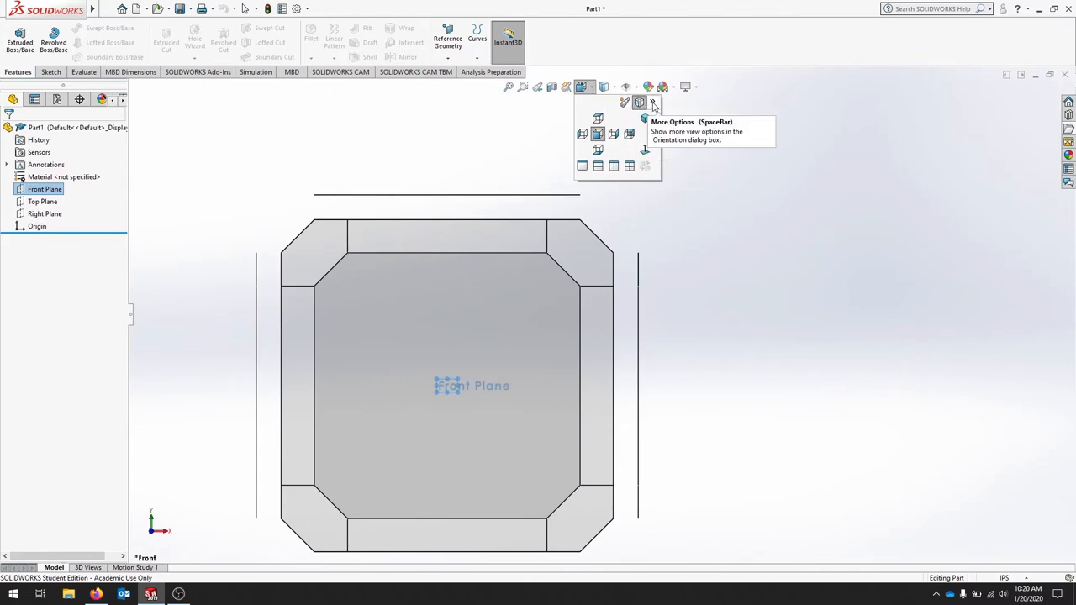
pyautogui.click(652, 102)
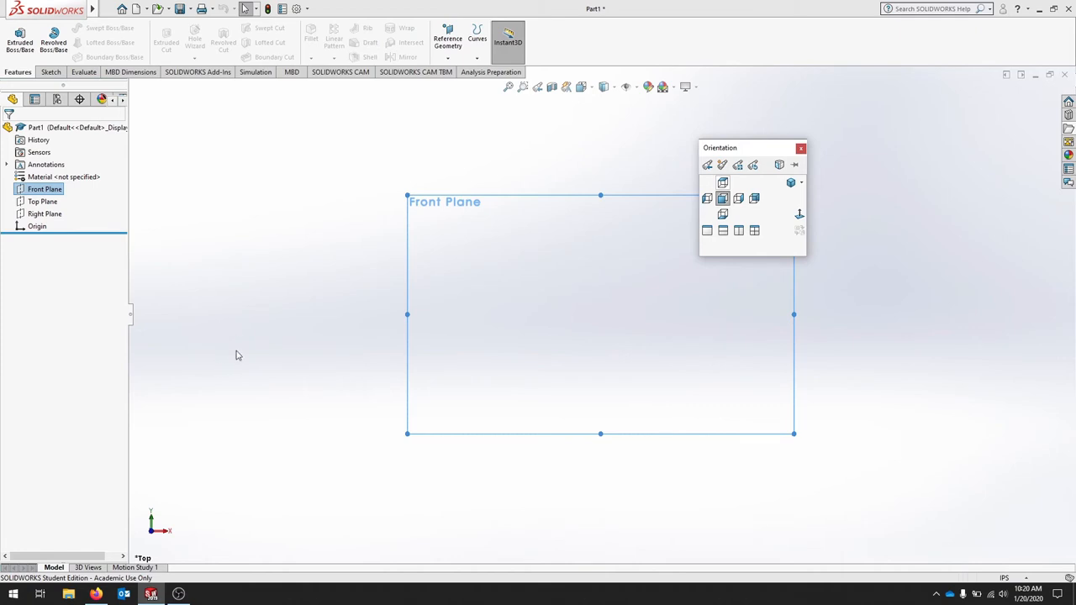
pyautogui.moveTo(633, 308)
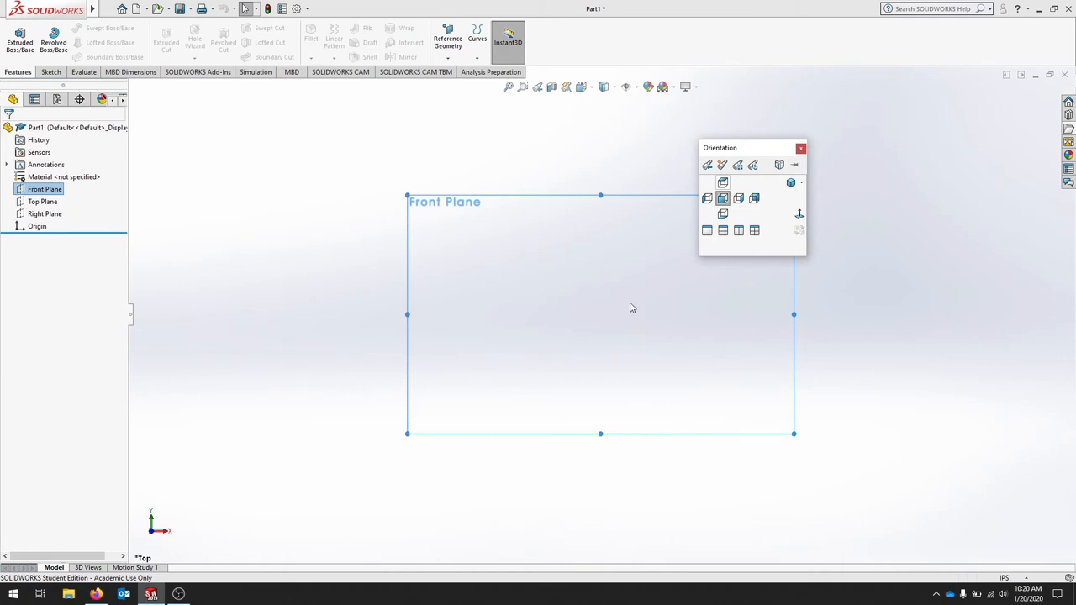
# Rename Front Plane to Top Plane and Top Plane to Front Plane in the FeatureManager tree
pyautogui.click(801, 148)
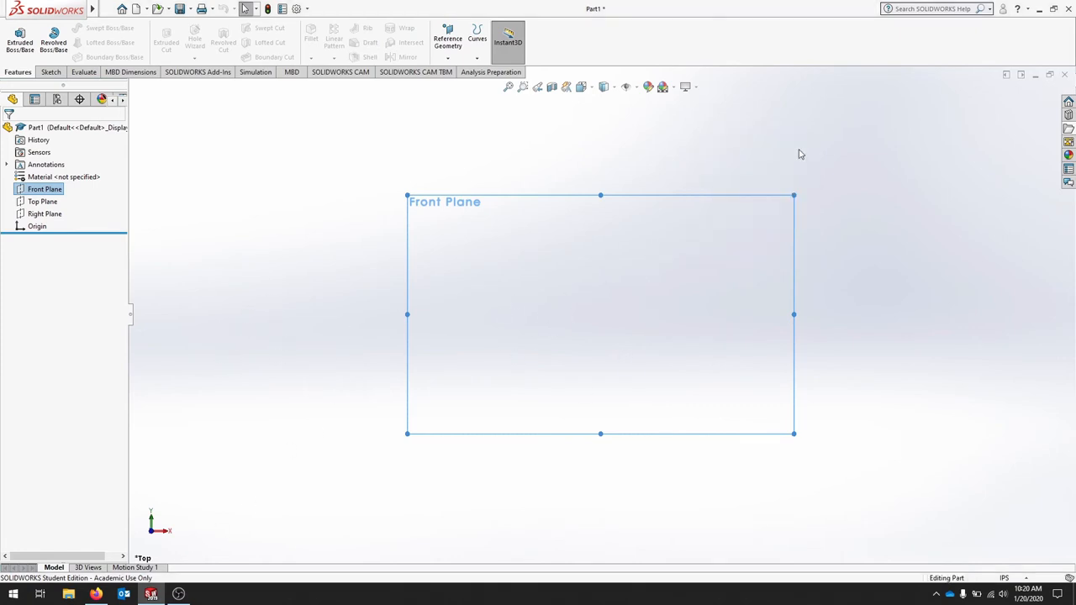
pyautogui.moveTo(478, 215)
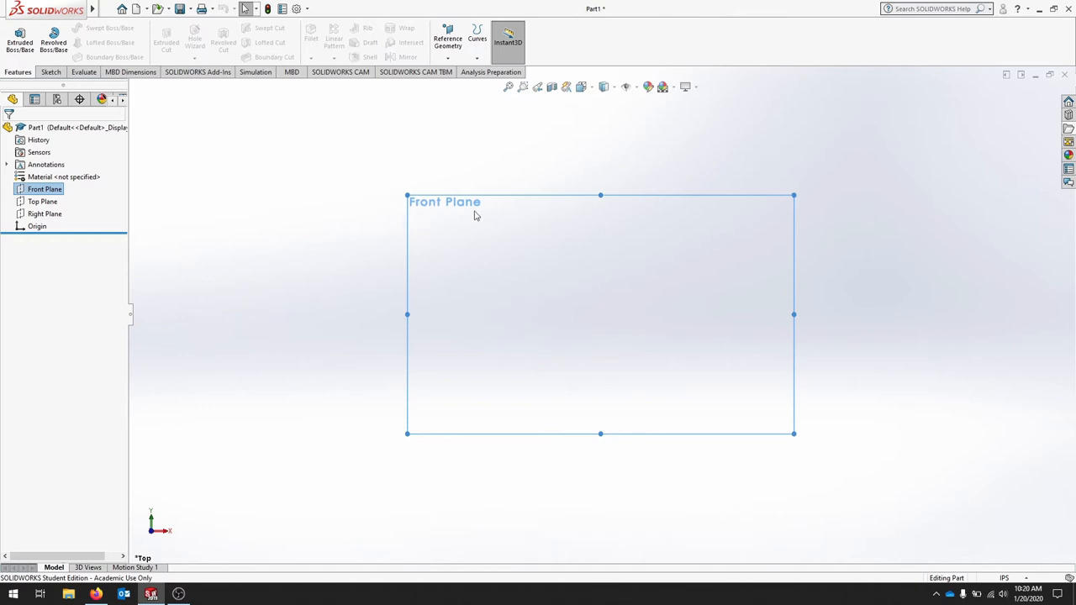
pyautogui.moveTo(64, 210)
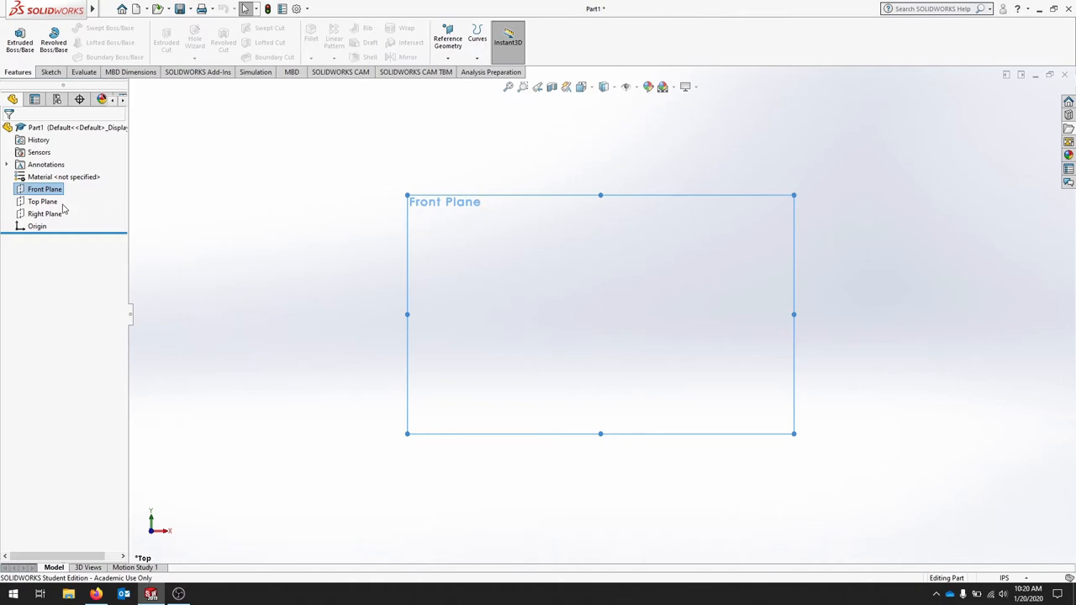
pyautogui.click(44, 202)
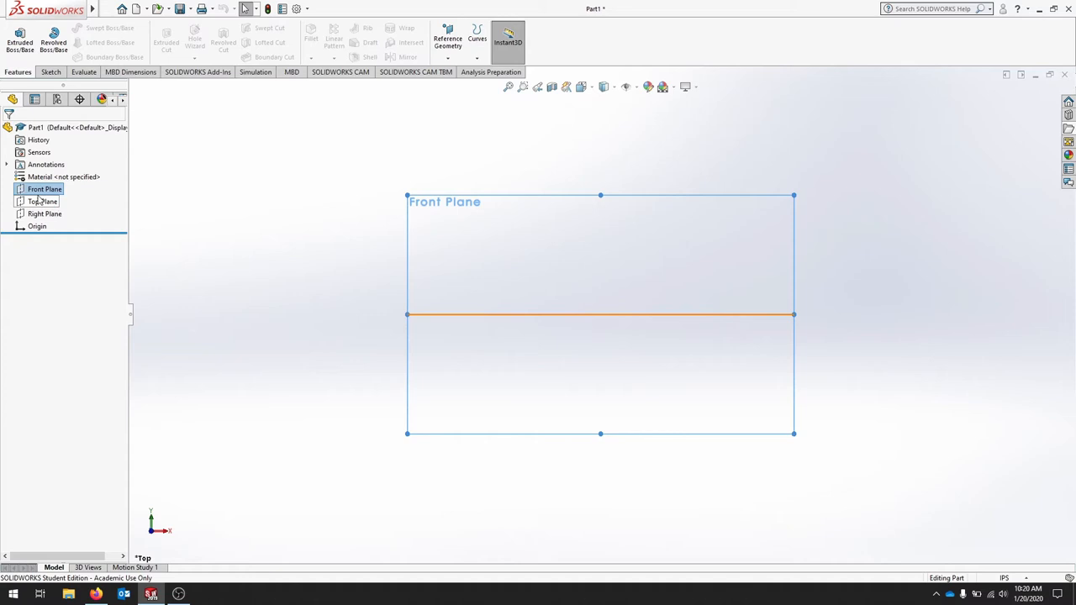
pyautogui.rightClick(43, 189)
pyautogui.write('TPlane')
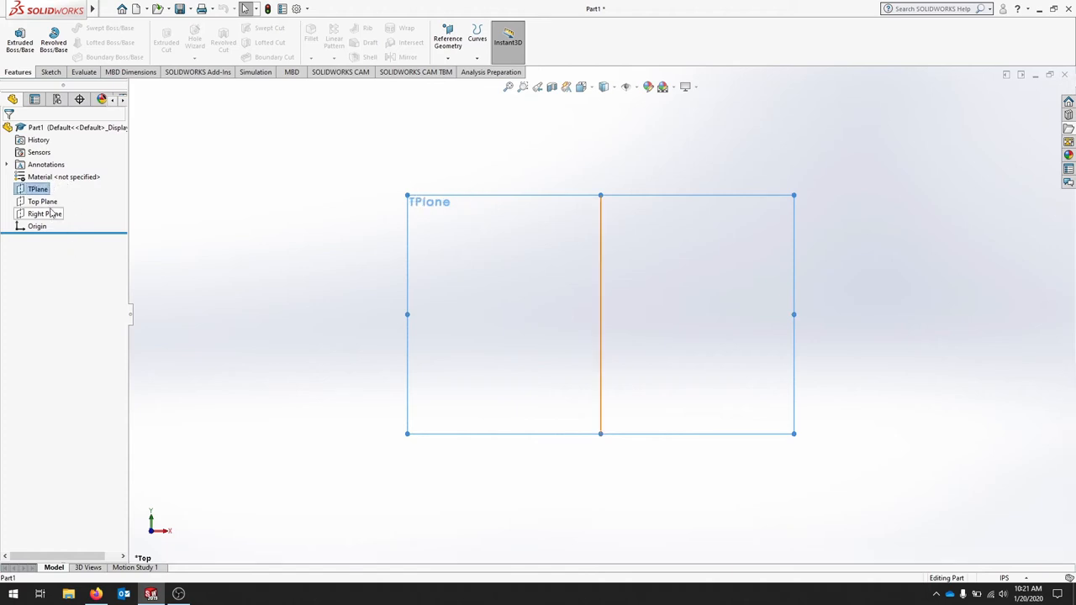
pyautogui.rightClick(42, 202)
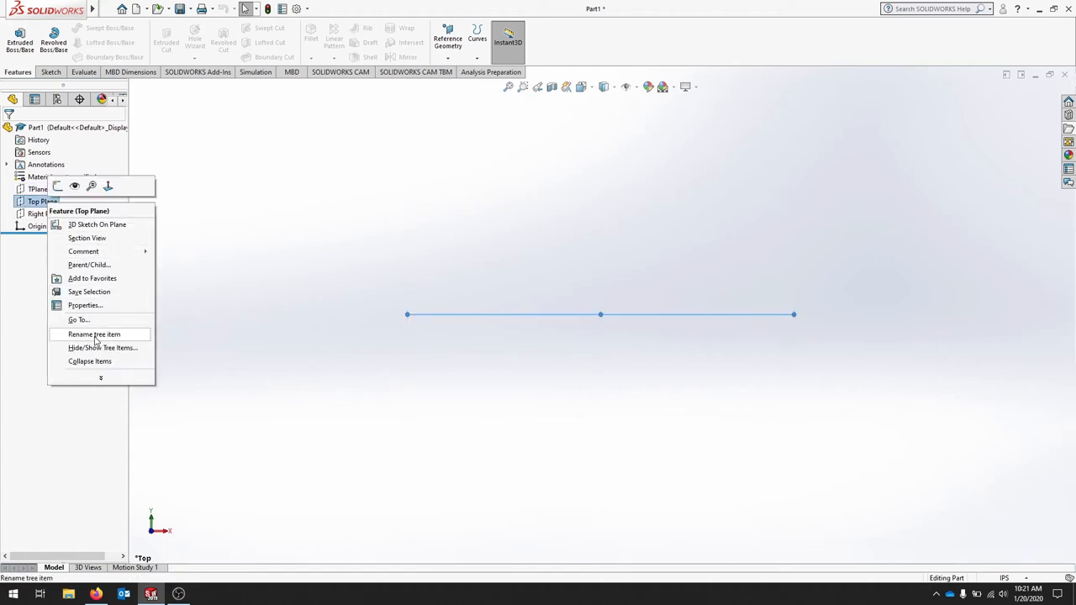
pyautogui.click(94, 334)
pyautogui.write('Front Plane')
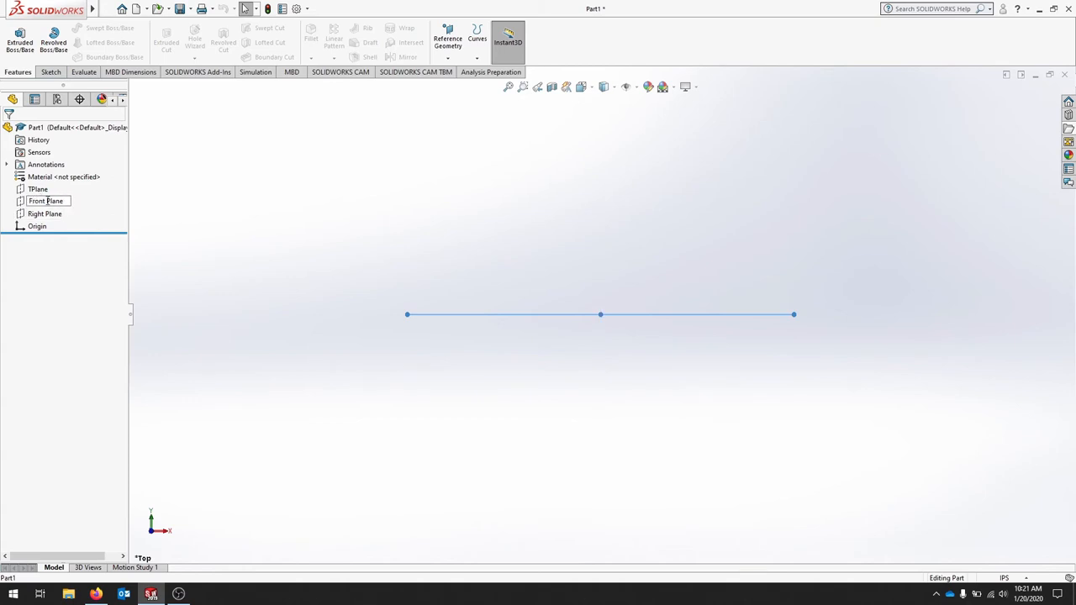
pyautogui.rightClick(37, 189)
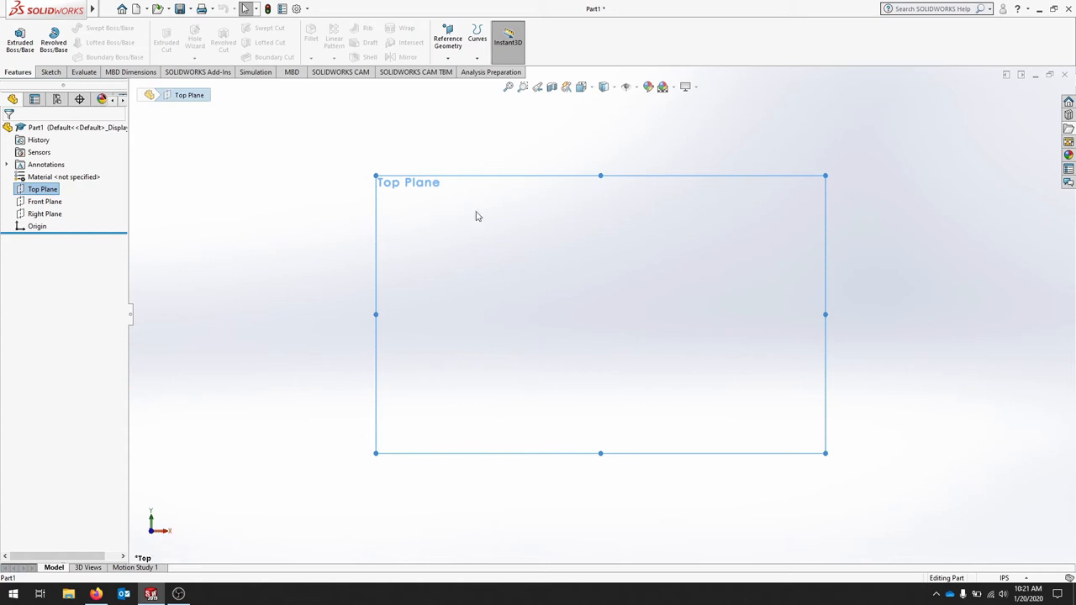
pyautogui.moveTo(172, 531)
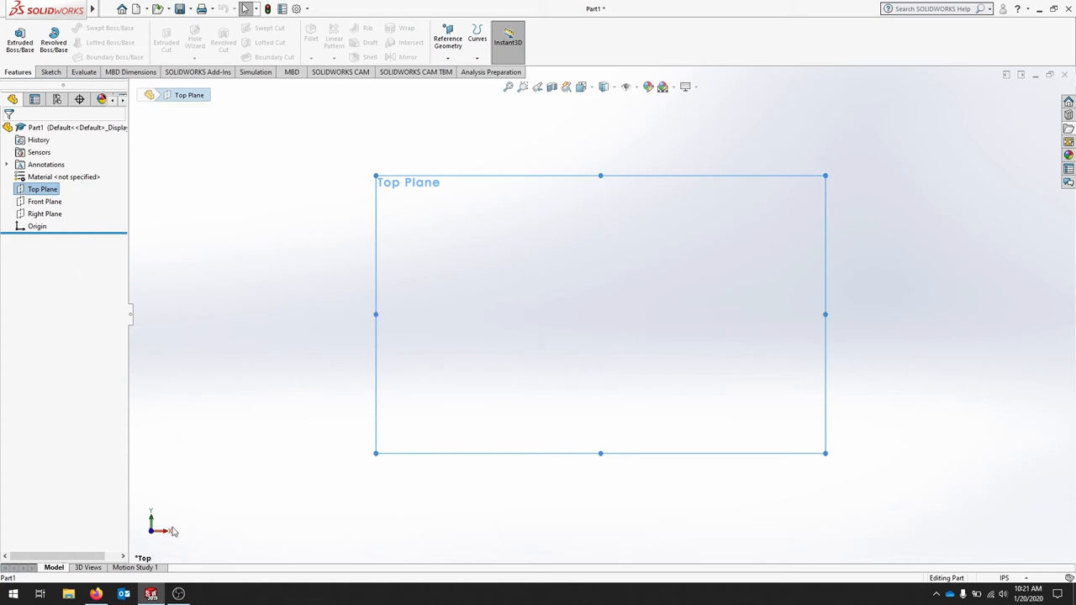
pyautogui.moveTo(173, 458)
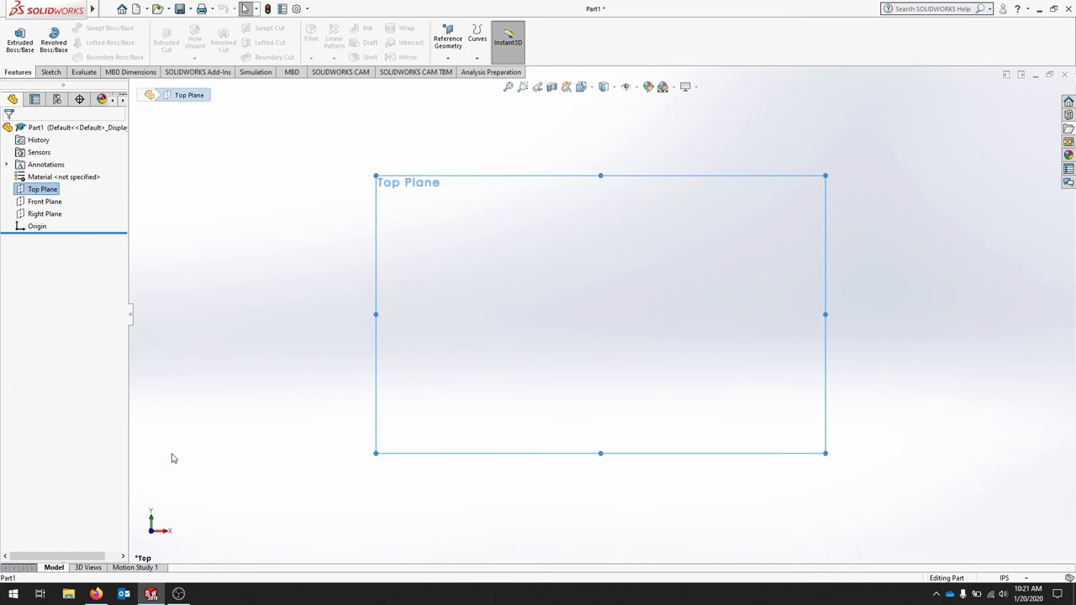
pyautogui.moveTo(264, 269)
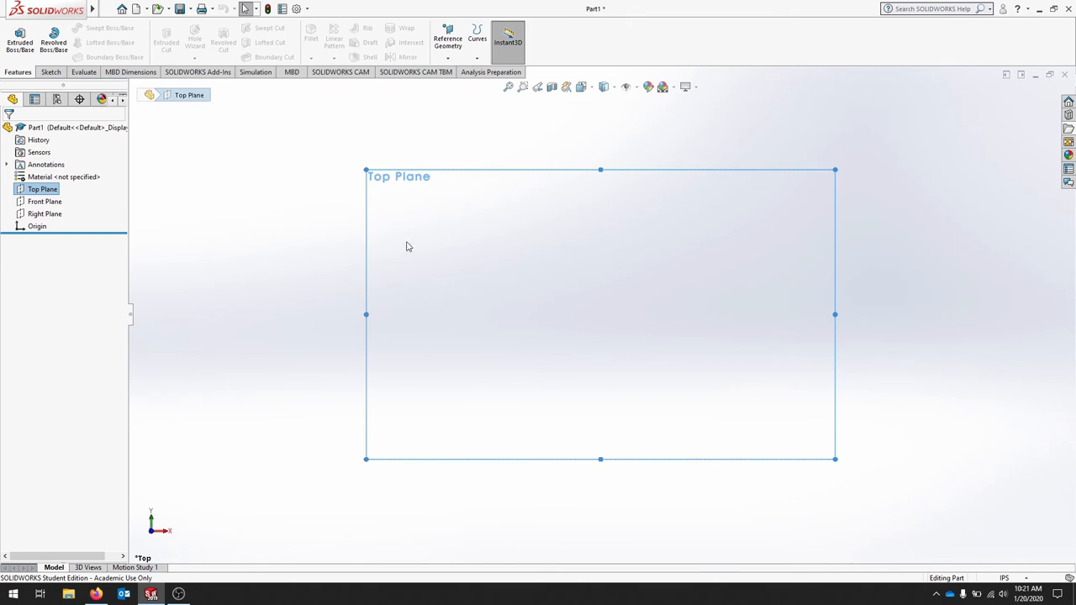
# Save the part as the Part Template partIN-Zup (*.prtdot) in the templates folder
pyautogui.click(108, 9)
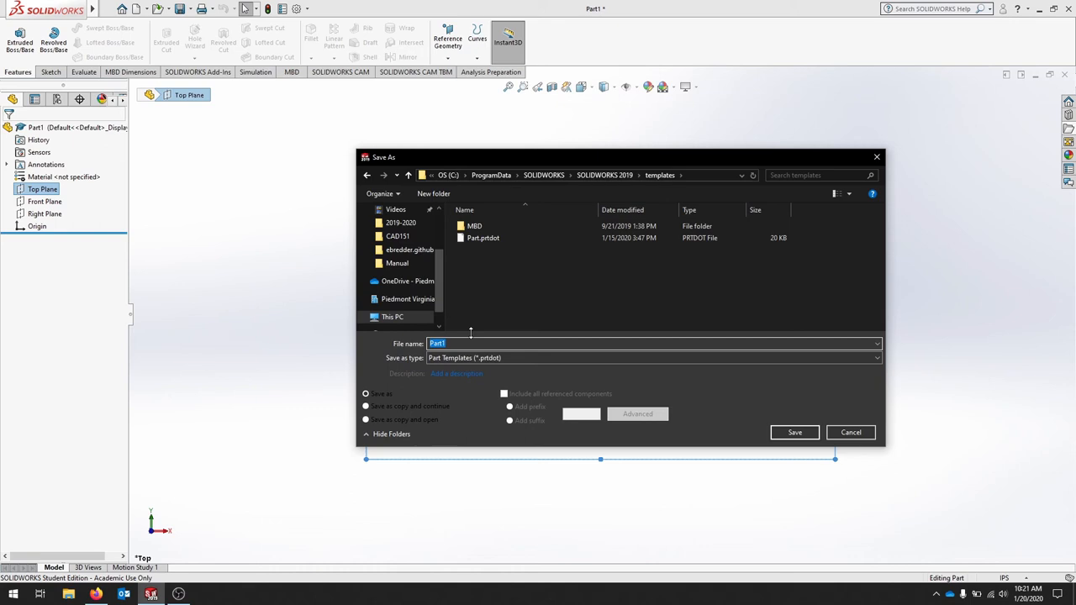
pyautogui.write('IN-Z')
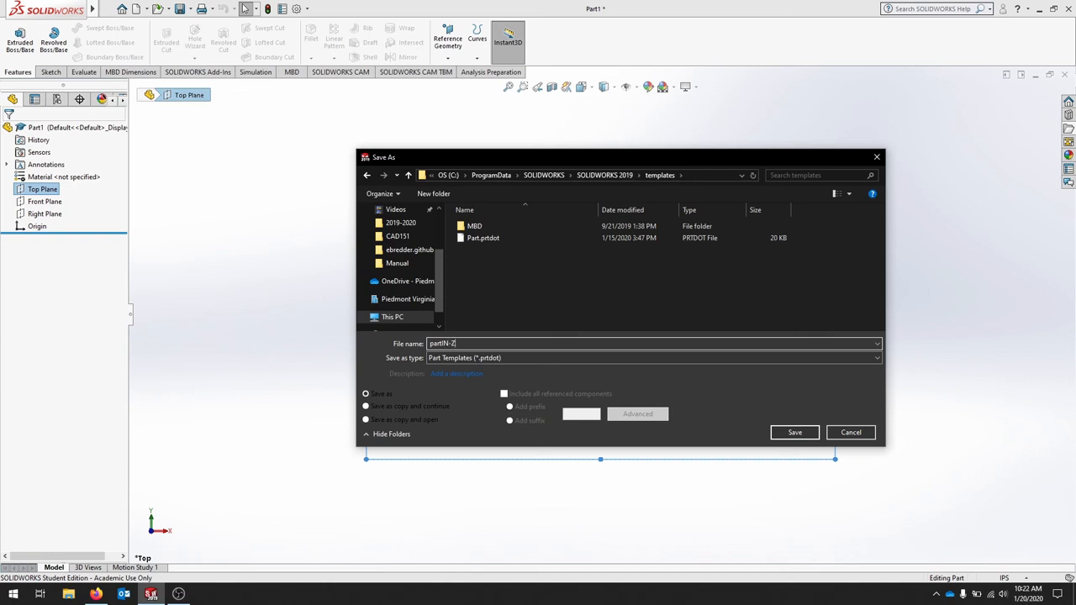
pyautogui.click(794, 432)
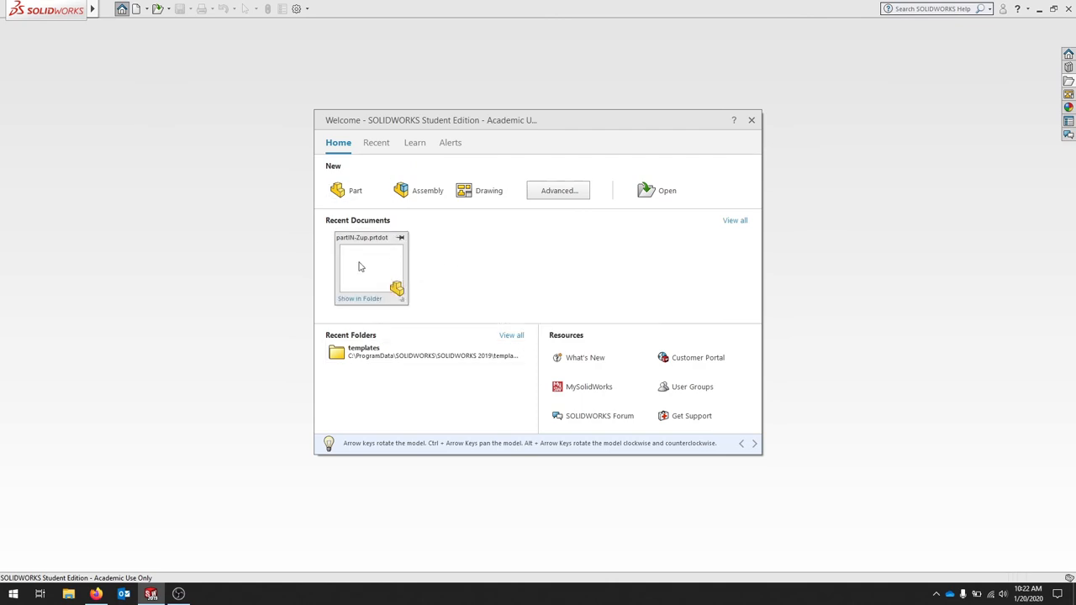
# Reopen partIN-Zup.prtdot from Recent Documents and check in Isometric that Top Plane lies flat, Front Plane upright
pyautogui.doubleClick(370, 268)
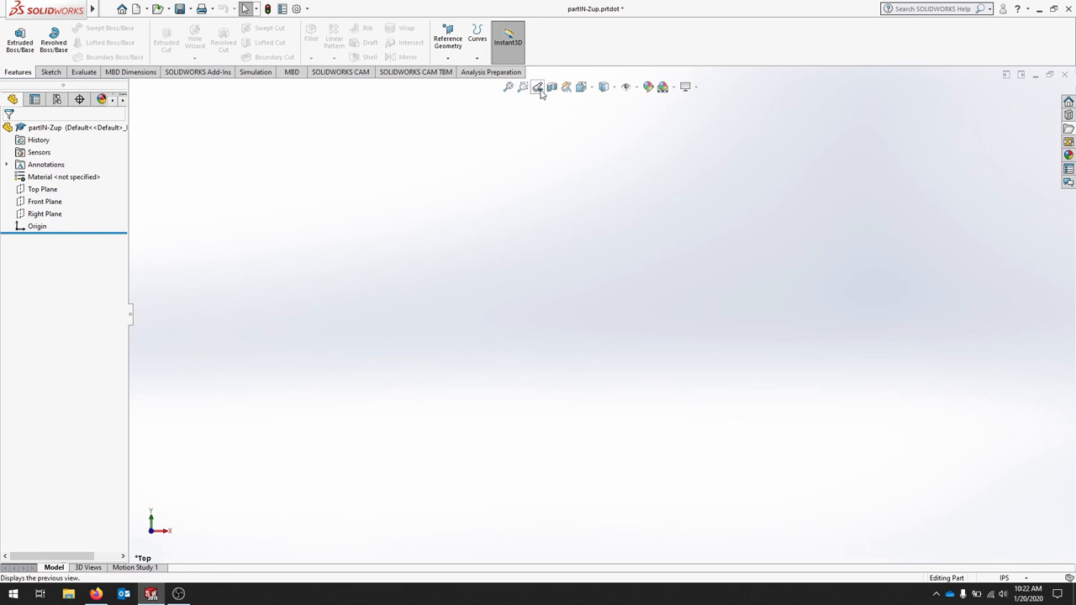
pyautogui.click(538, 88)
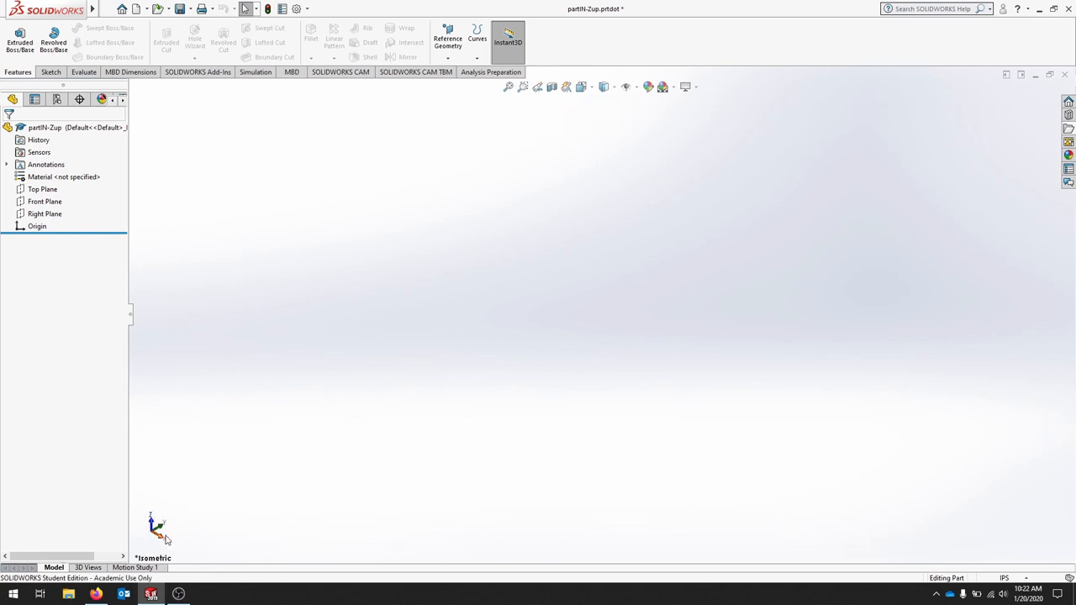
pyautogui.moveTo(185, 532)
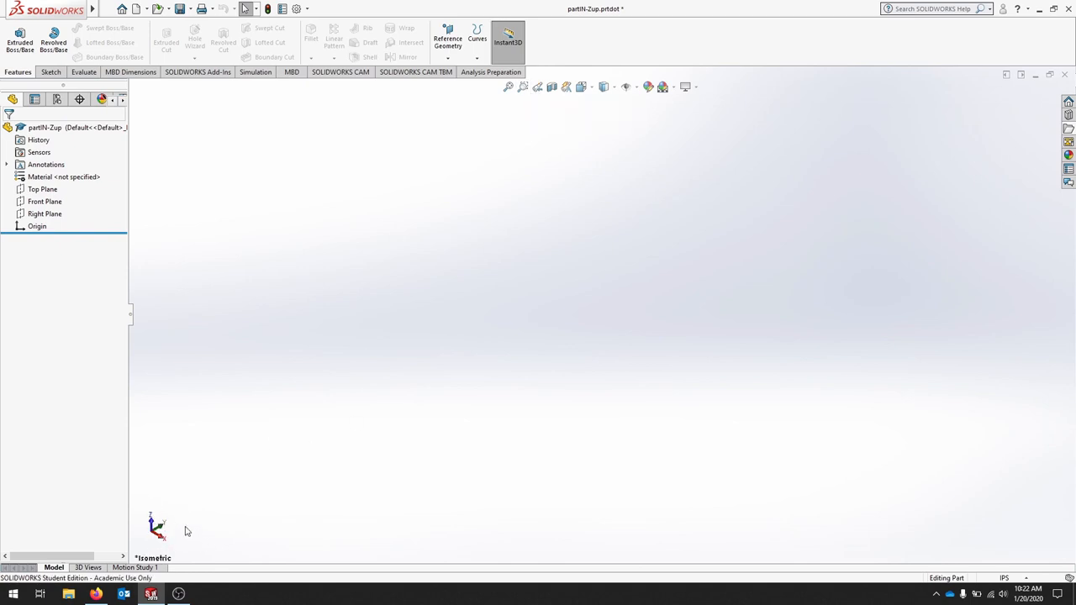
pyautogui.moveTo(304, 505)
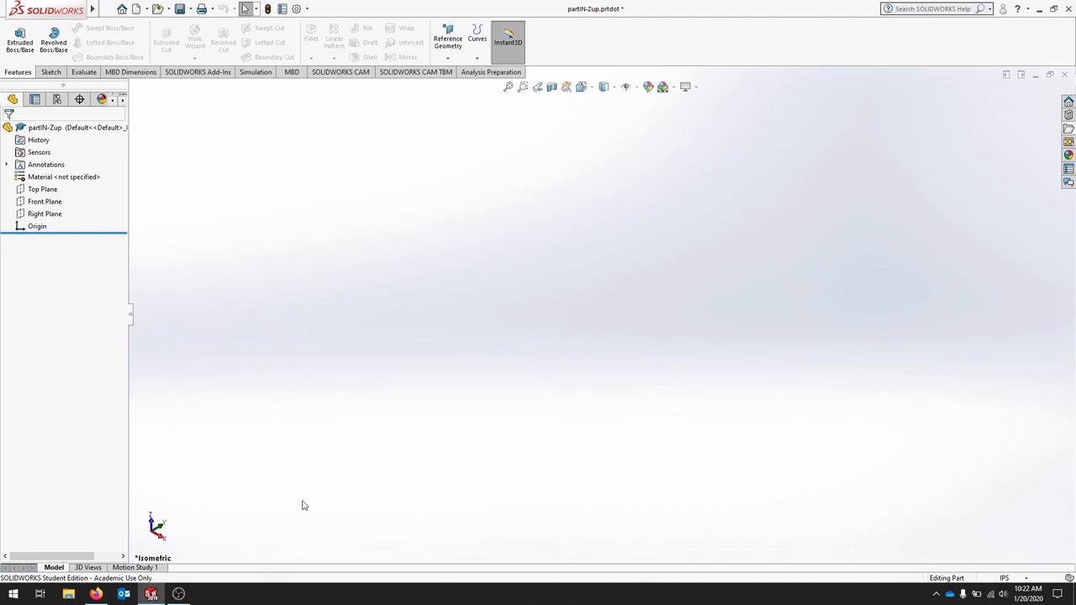
pyautogui.click(42, 188)
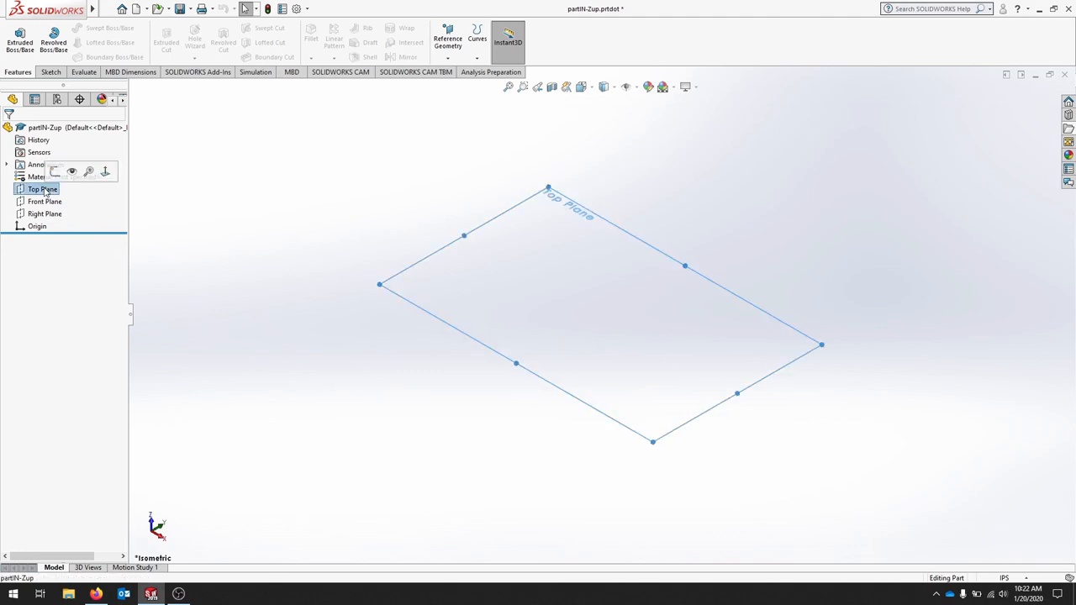
pyautogui.click(43, 202)
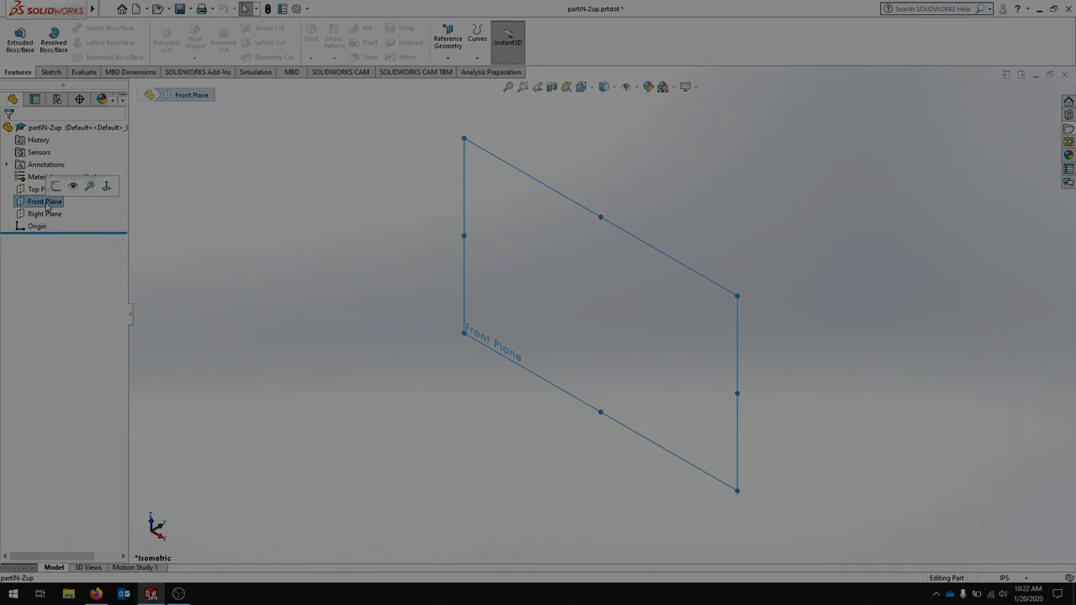